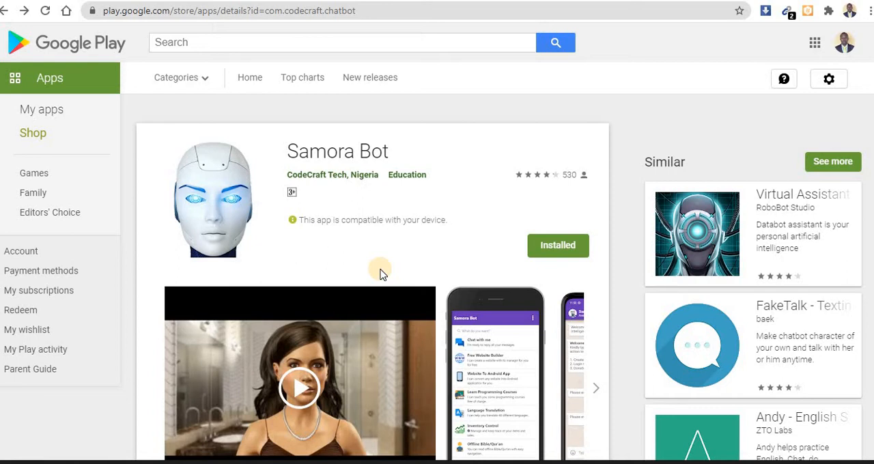
mouse_move(488, 203)
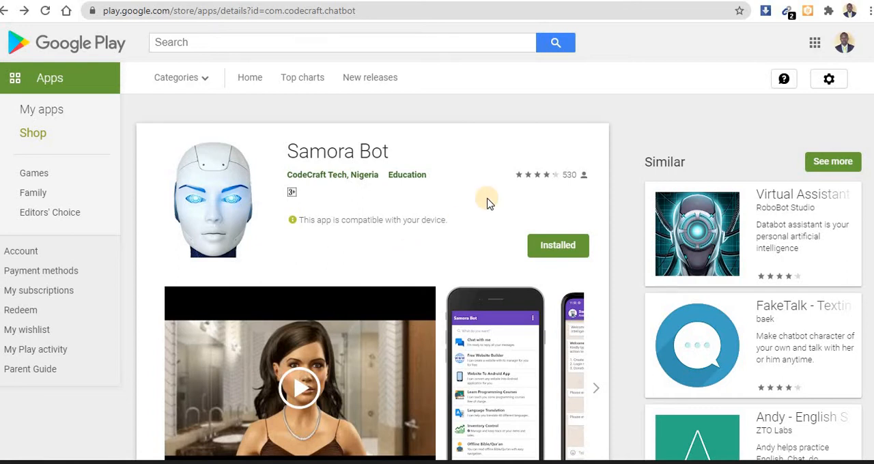
mouse_move(488, 377)
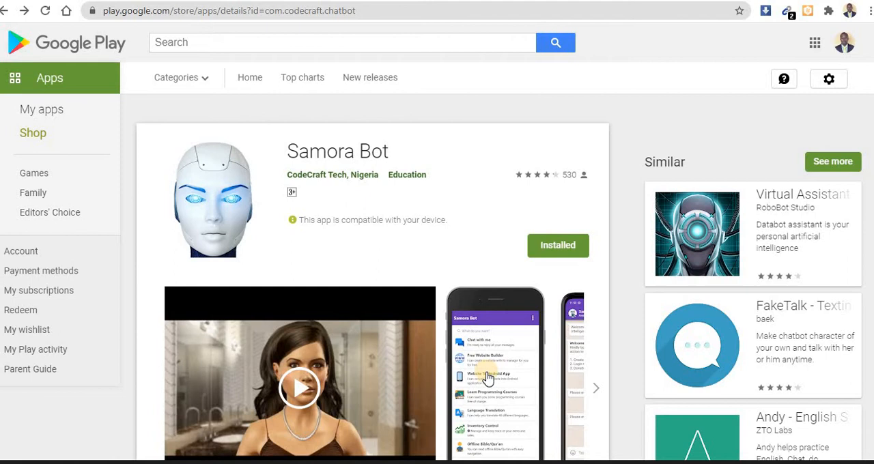
- Unlock the manager with the saved Manager ID and browse the demo school site
left_click(495, 375)
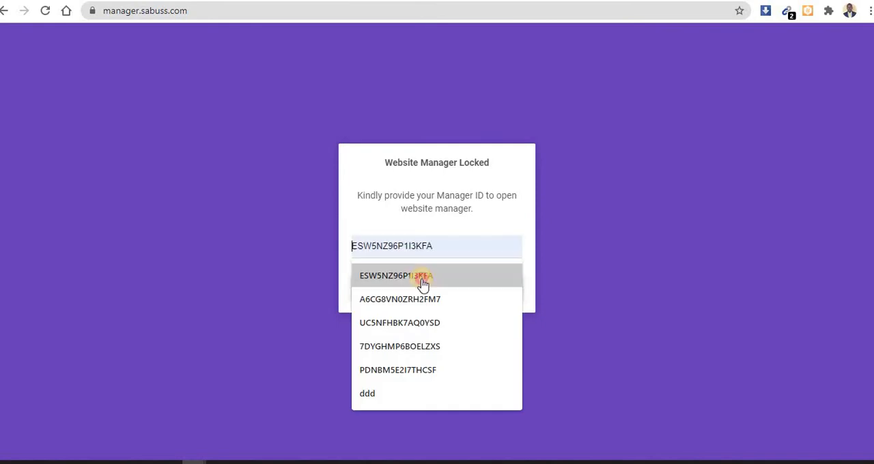
left_click(396, 276)
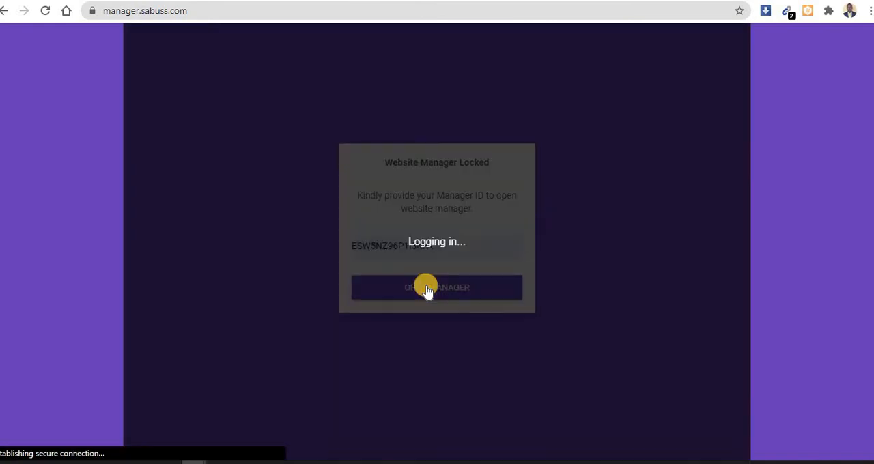
left_click(437, 287)
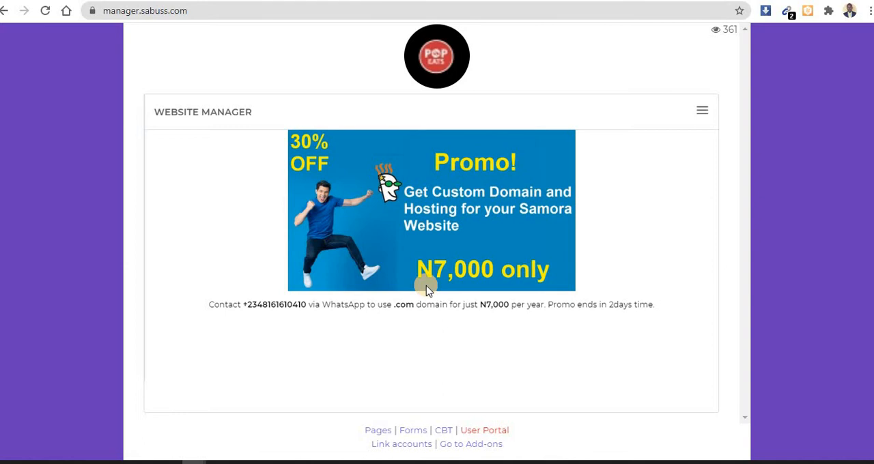
mouse_move(702, 120)
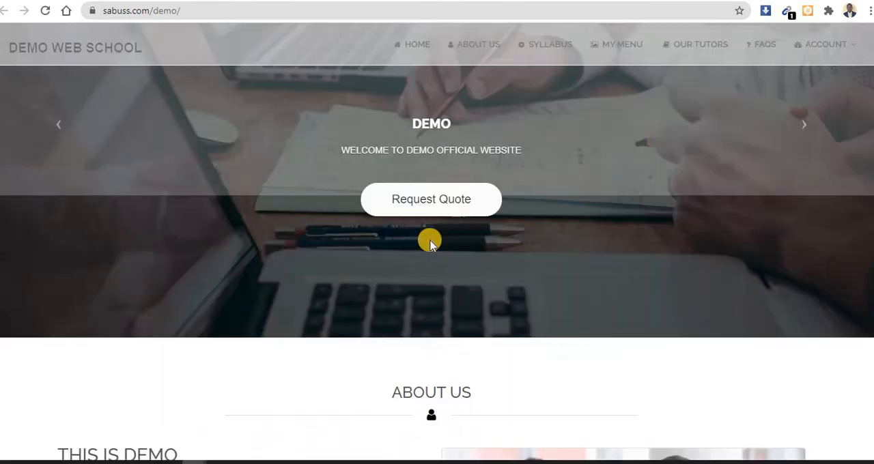
scroll("down", 3)
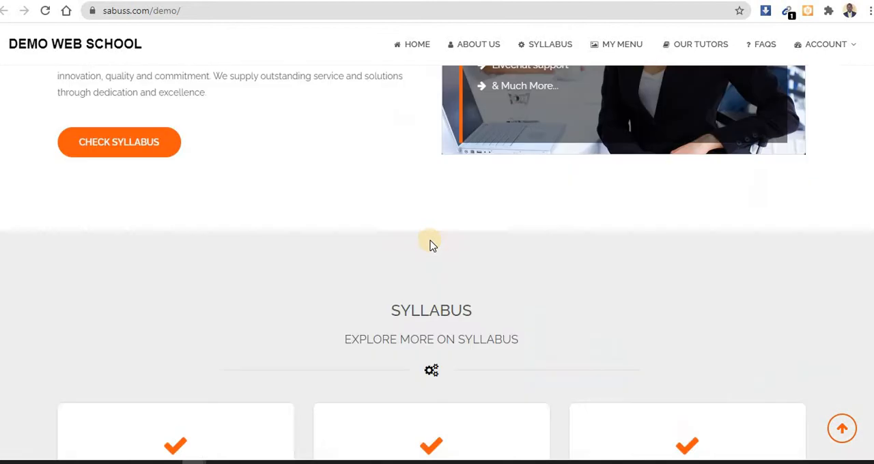
scroll("up", 3)
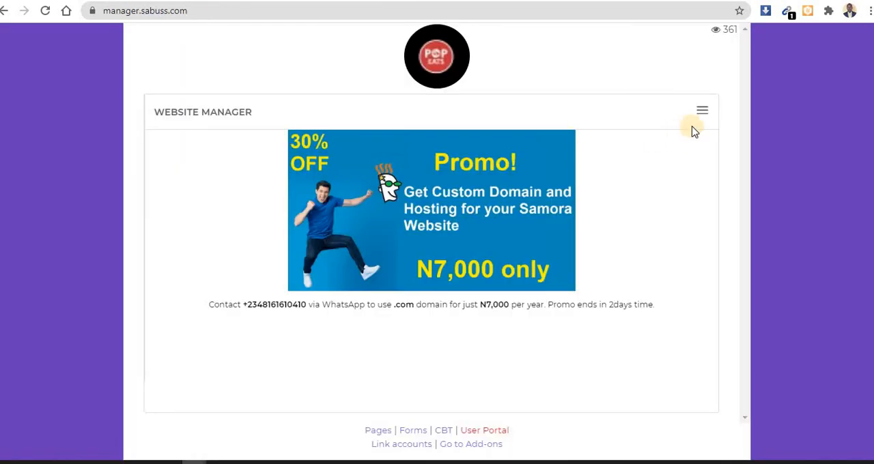
- Change Portal Type to Online Store Website in User Portal settings and save
left_click(484, 430)
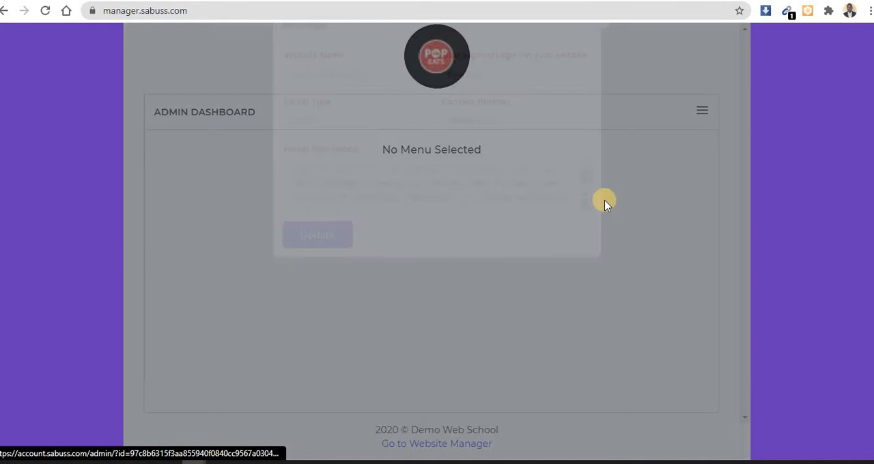
left_click(357, 150)
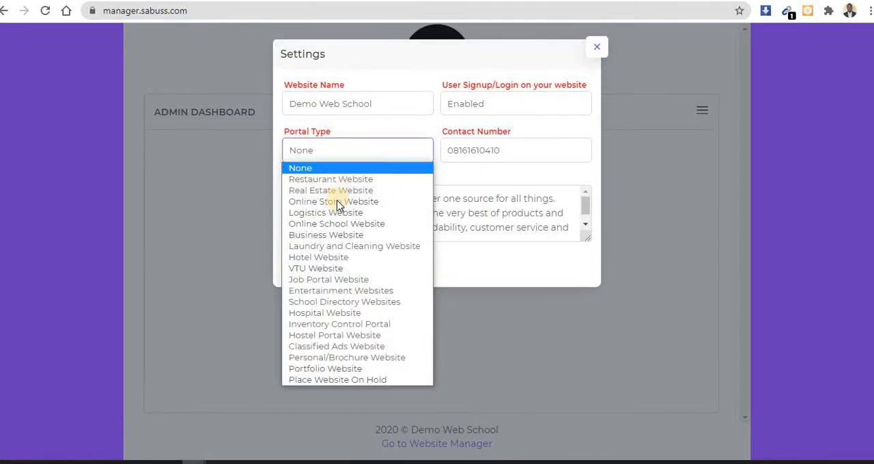
left_click(333, 202)
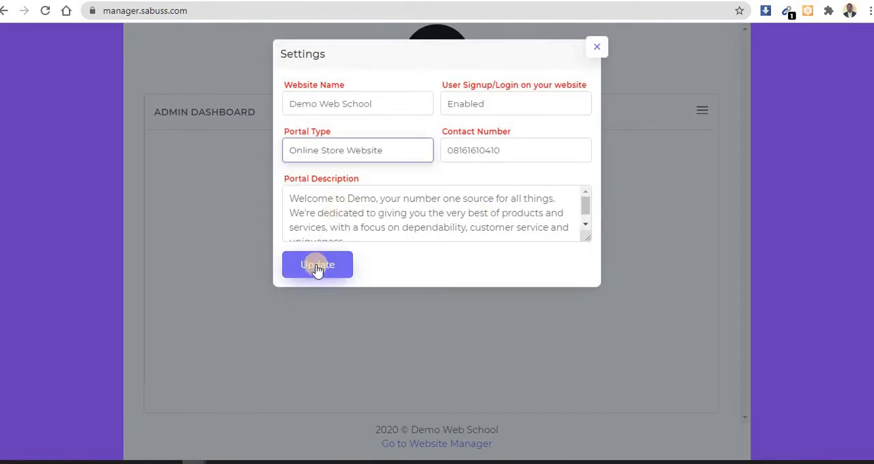
left_click(316, 265)
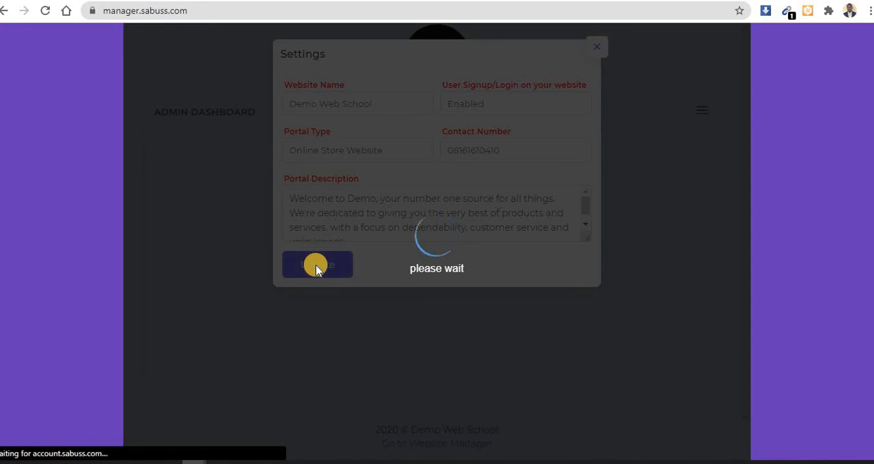
left_click(316, 265)
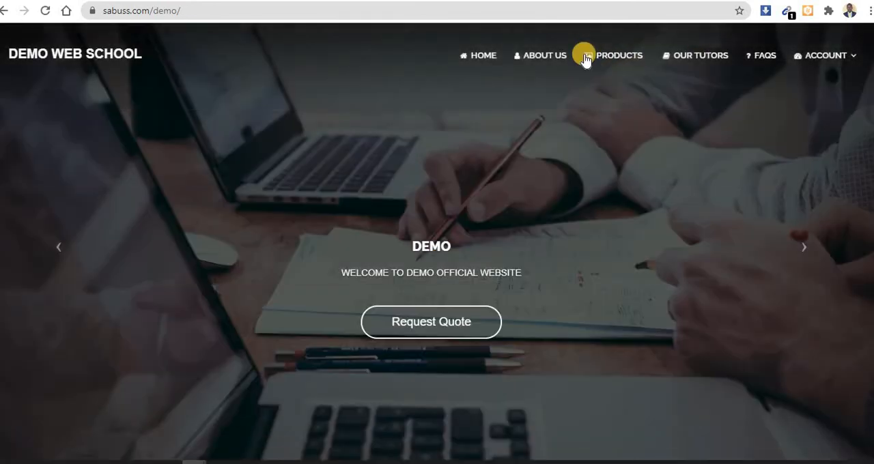
mouse_move(700, 60)
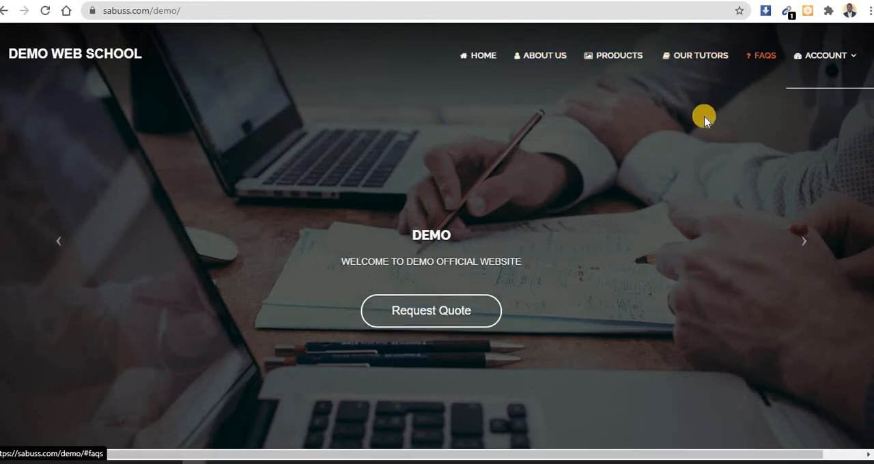
mouse_move(700, 56)
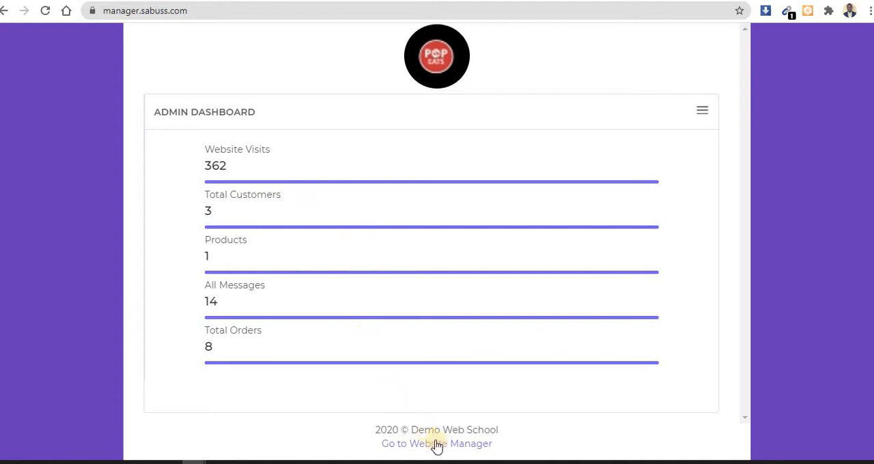
- In Menu settings, rename the Our Tutors menu to 'Blog' and check the live navigation
left_click(436, 444)
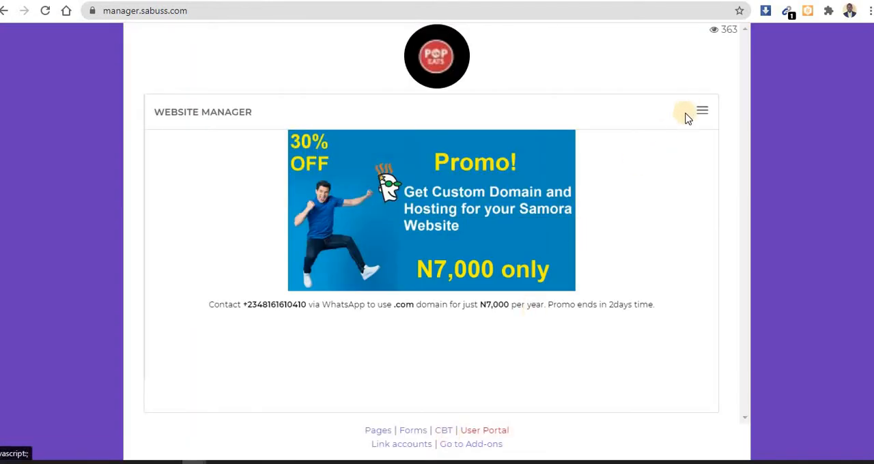
left_click(702, 111)
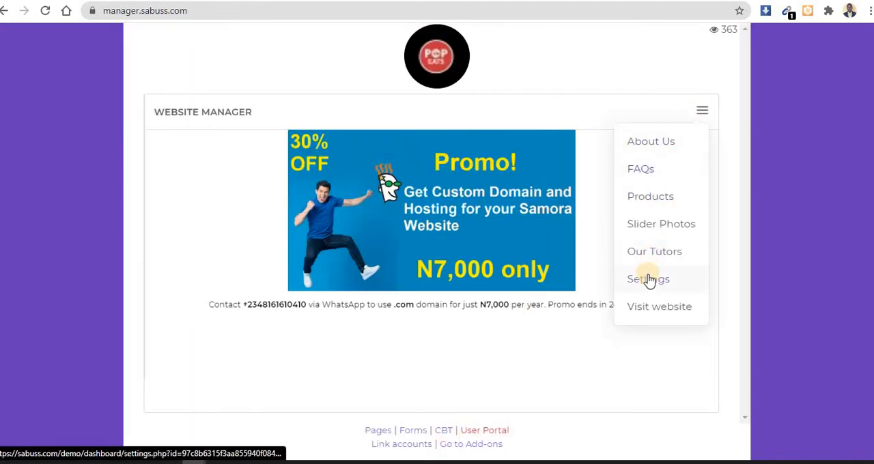
left_click(647, 278)
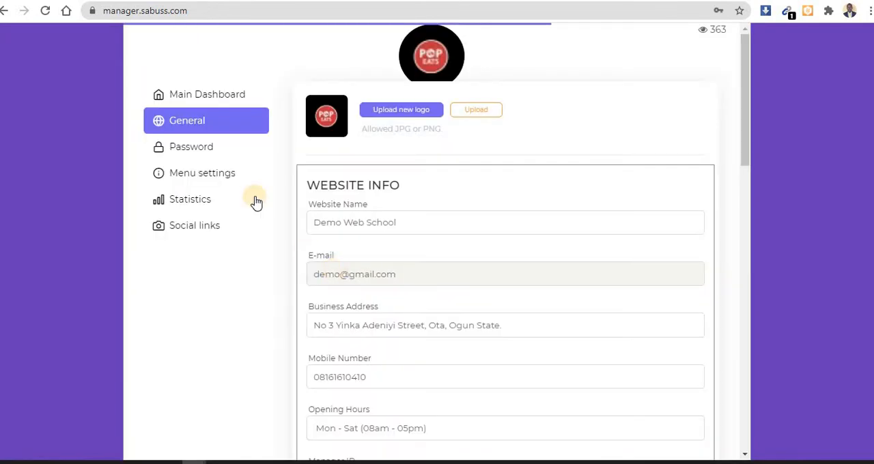
left_click(202, 172)
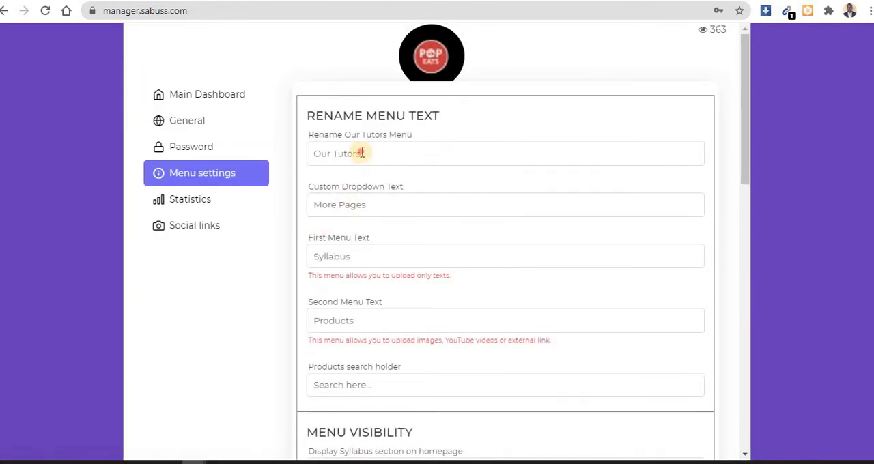
type("Bl")
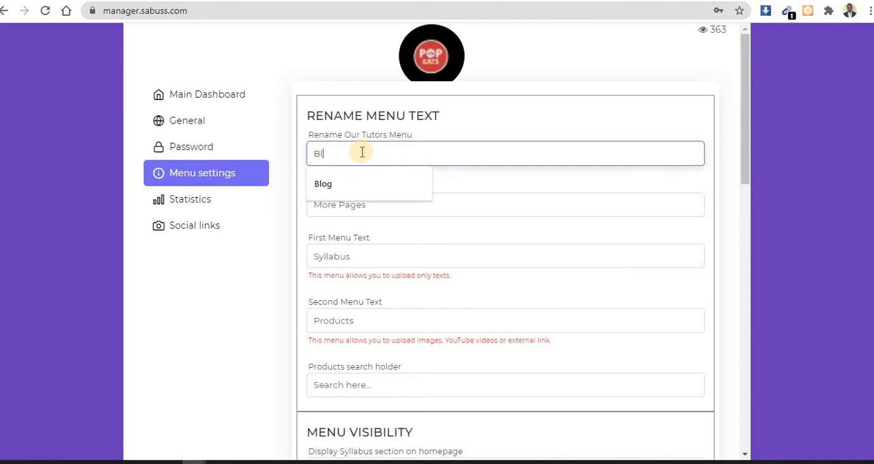
left_click(322, 183)
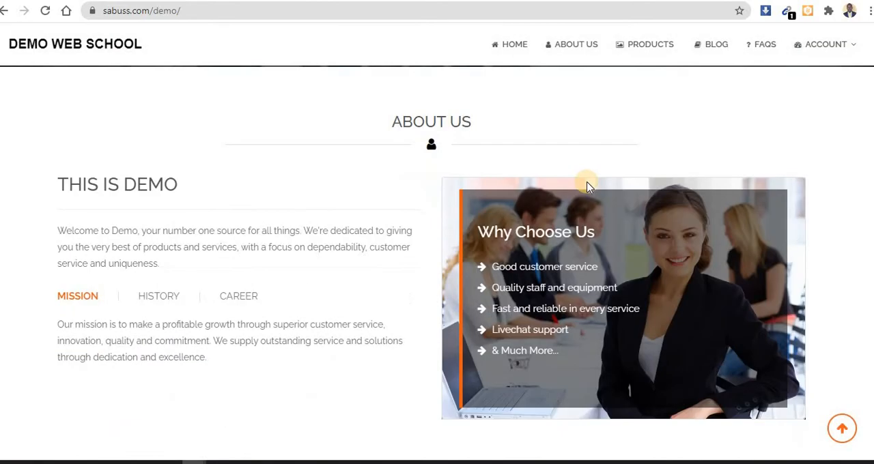
scroll("down", 3)
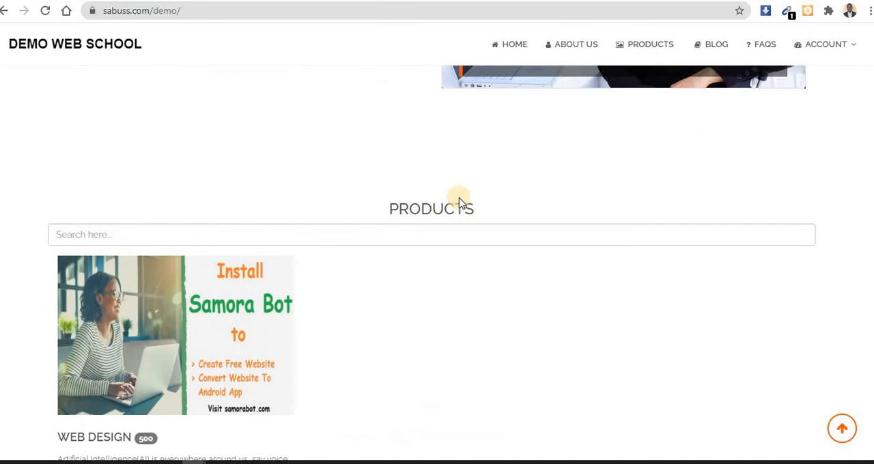
left_click(142, 10)
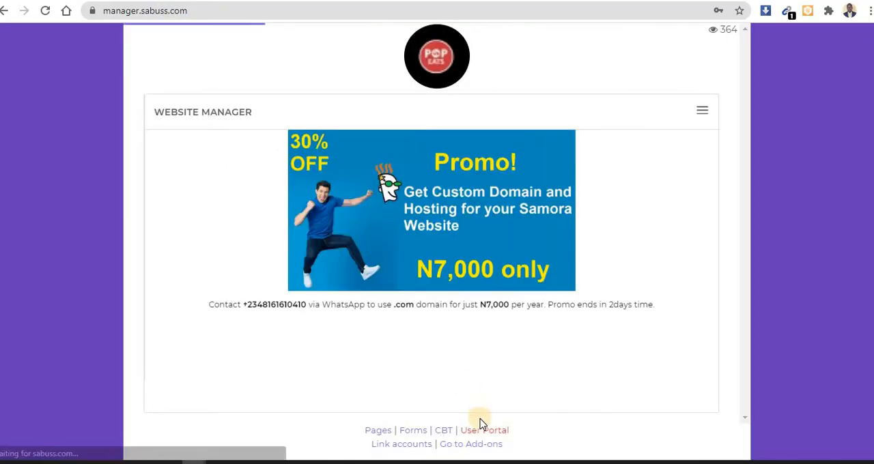
- Open Products from the hamburger menu and edit the Web Design product
left_click(484, 430)
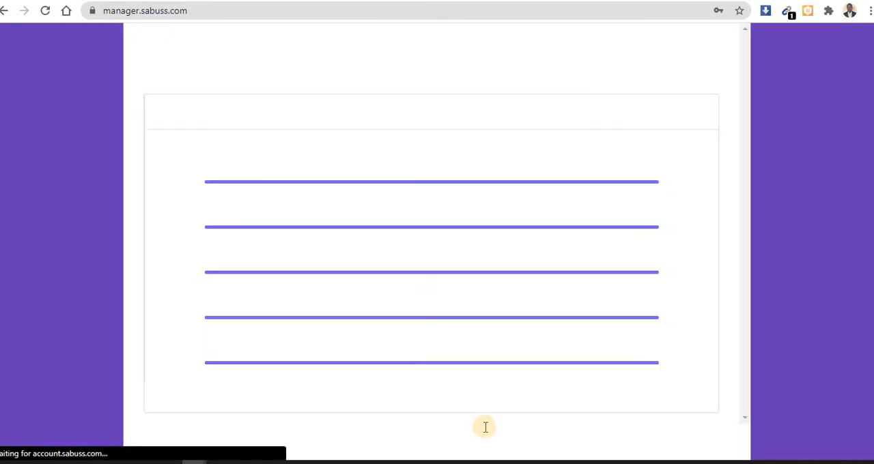
left_click(701, 110)
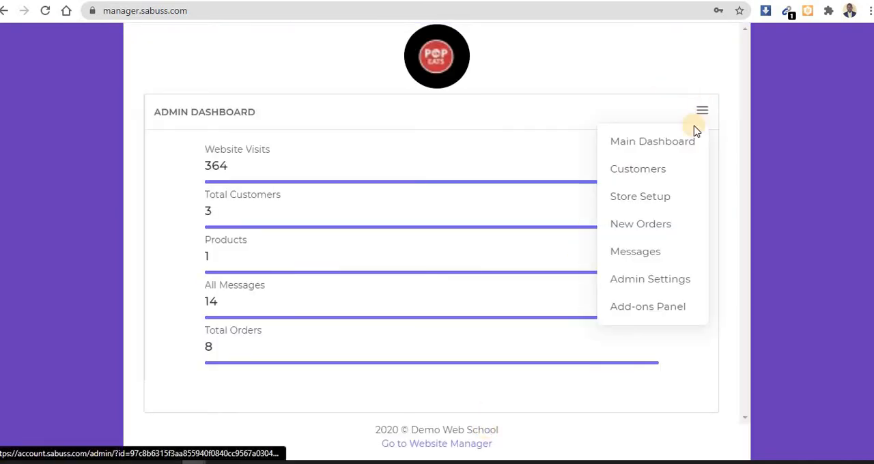
mouse_move(634, 278)
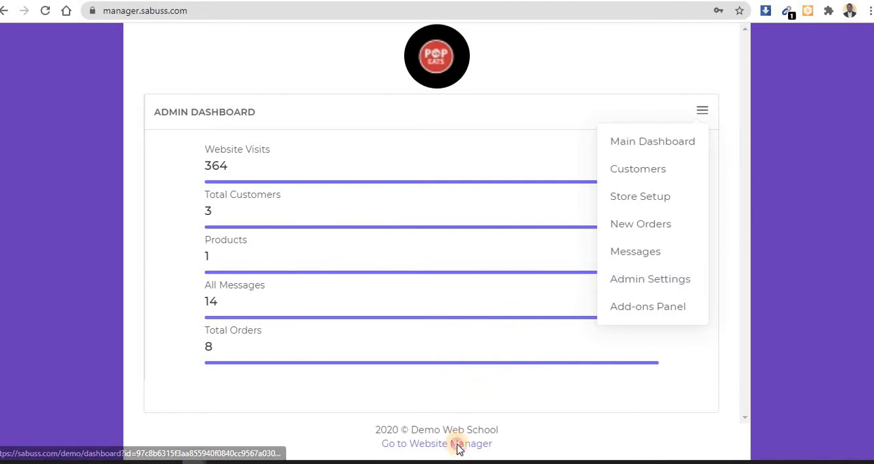
left_click(436, 443)
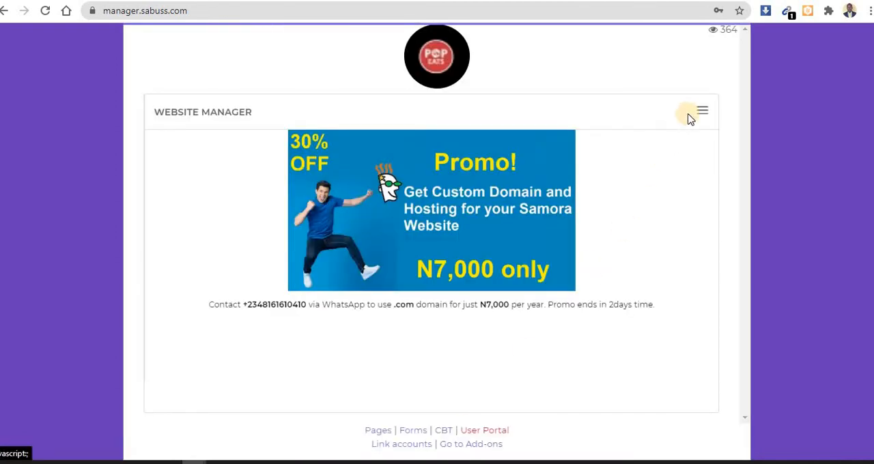
left_click(701, 110)
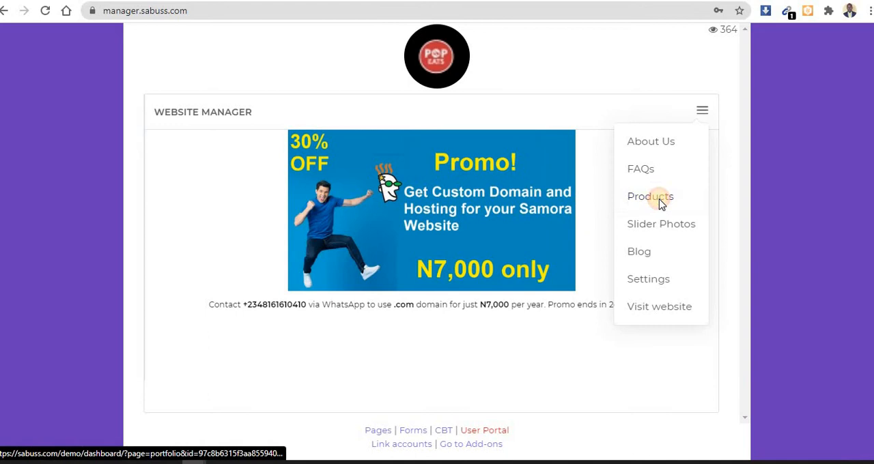
left_click(649, 196)
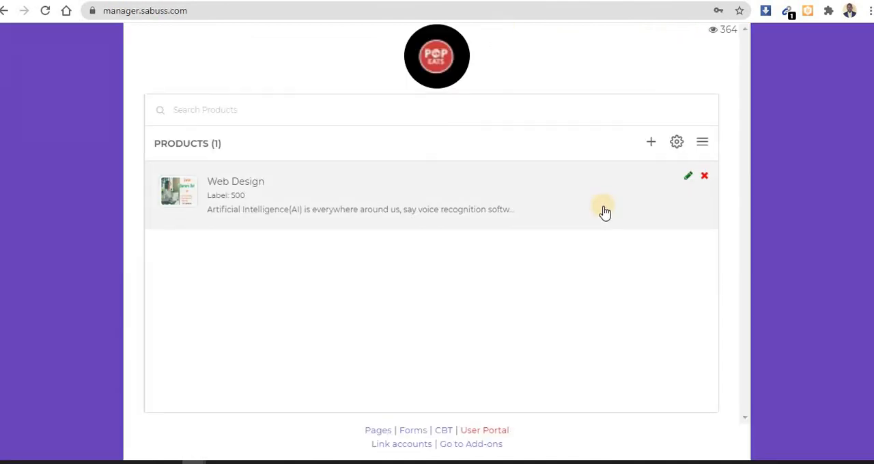
mouse_move(688, 176)
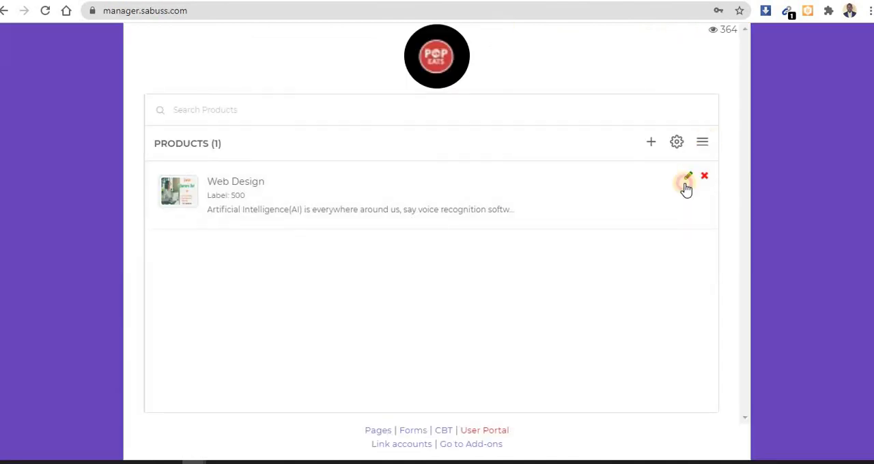
left_click(686, 183)
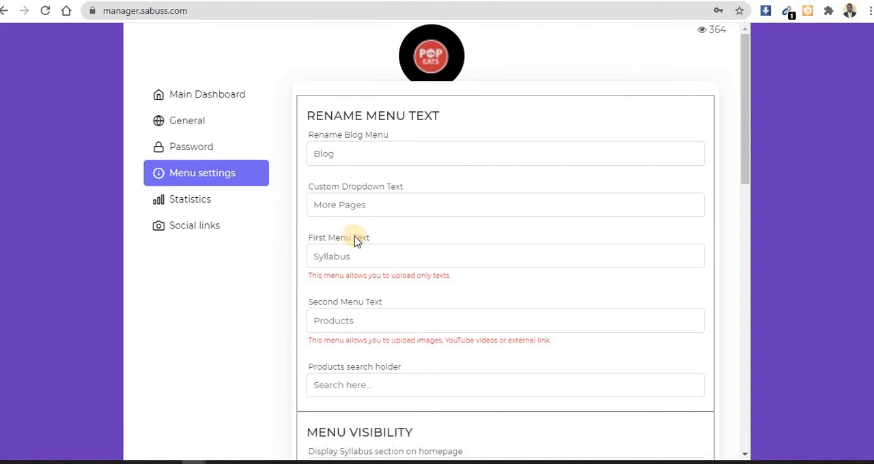
- Replace Syllabus with 'Services', set the Services section Visible, and save changes
double_click(331, 256)
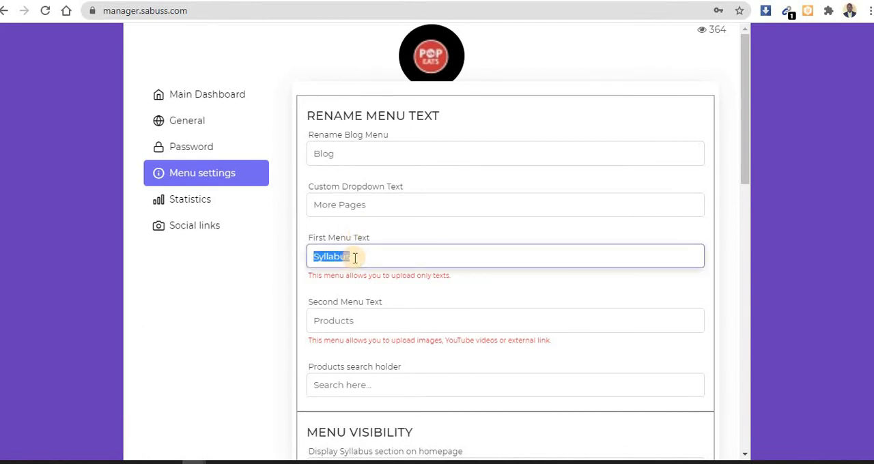
type("Services")
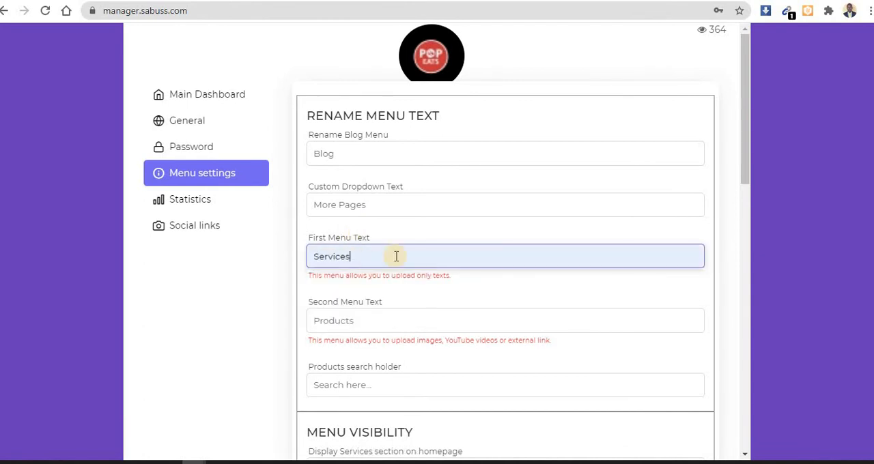
scroll("down", 3)
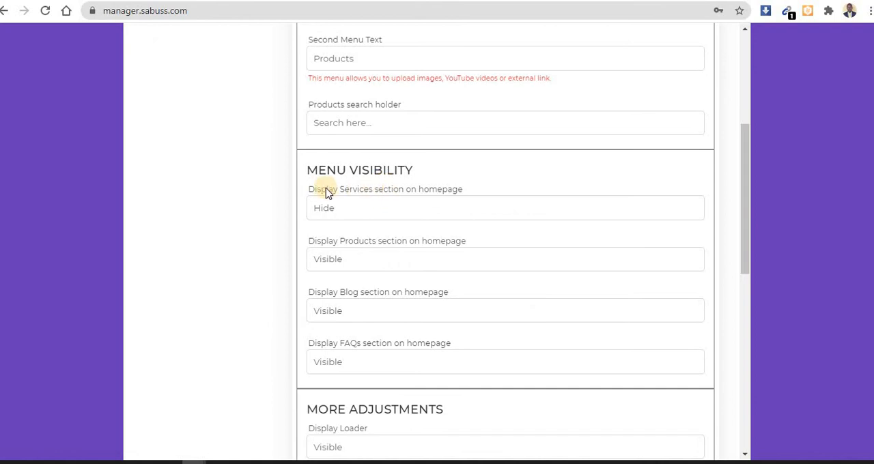
left_click(505, 208)
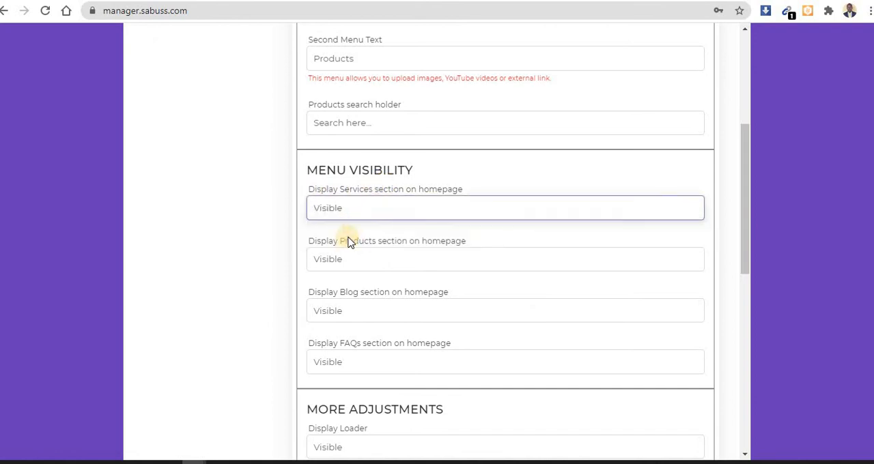
scroll("down", 3)
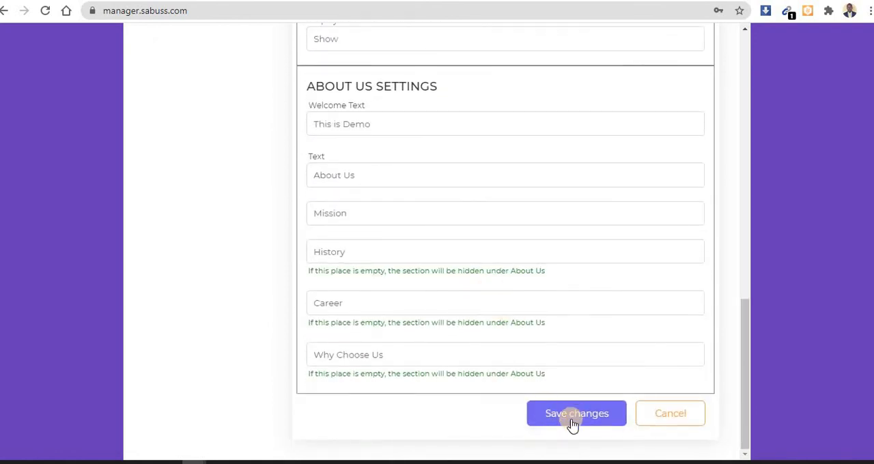
left_click(576, 413)
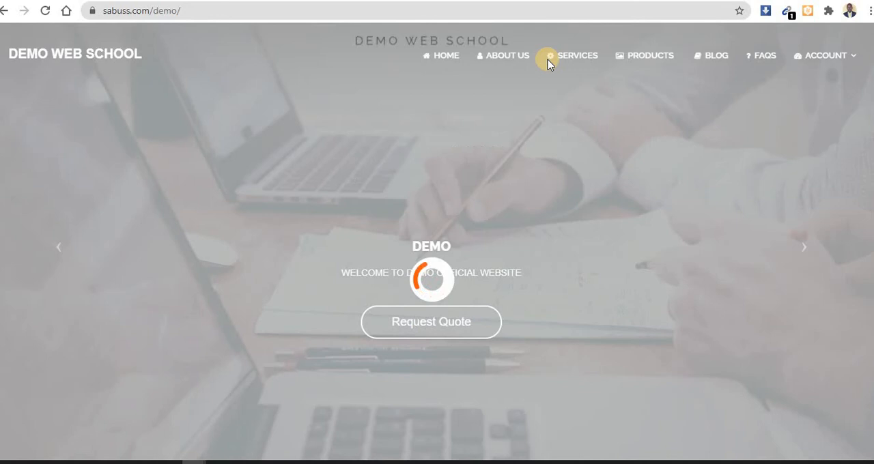
- Jump via SERVICES to the Assurance, Agility and Understanding cards
left_click(577, 55)
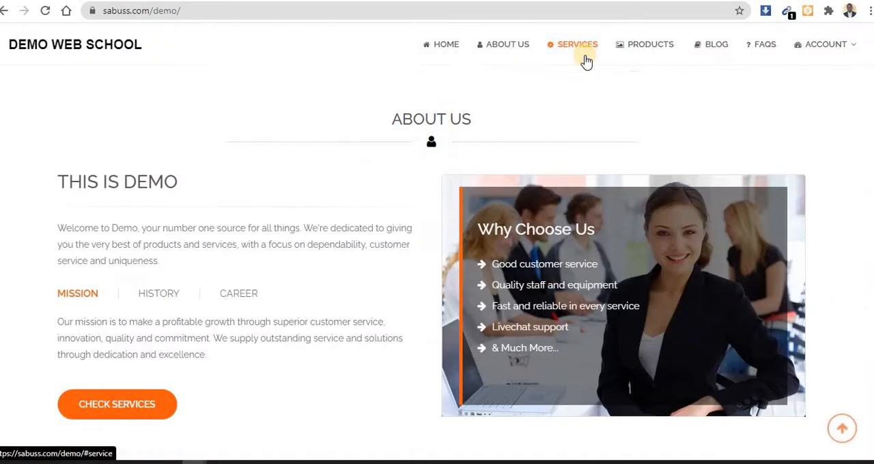
left_click(577, 45)
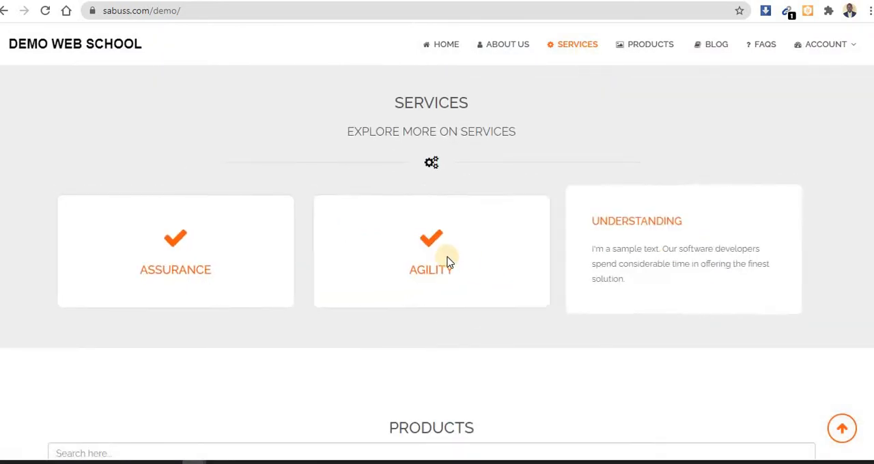
mouse_move(639, 263)
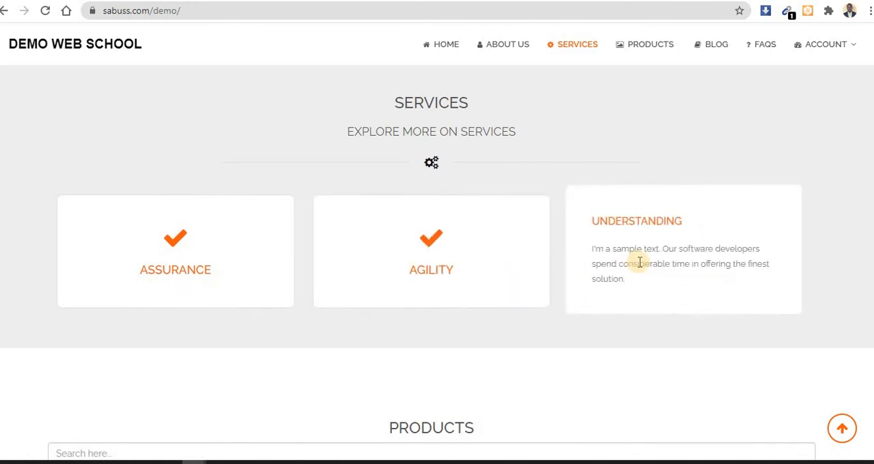
mouse_move(599, 192)
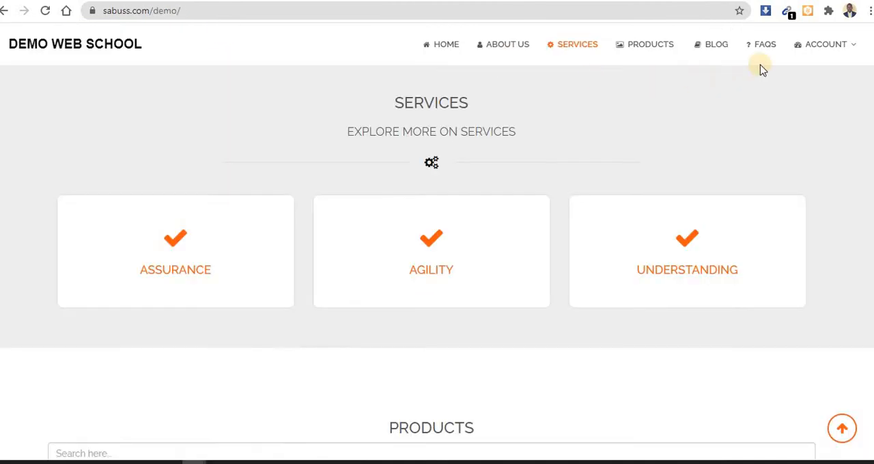
- Log out via ACCOUNT, then click Buy Now on Web Design in Products
left_click(824, 44)
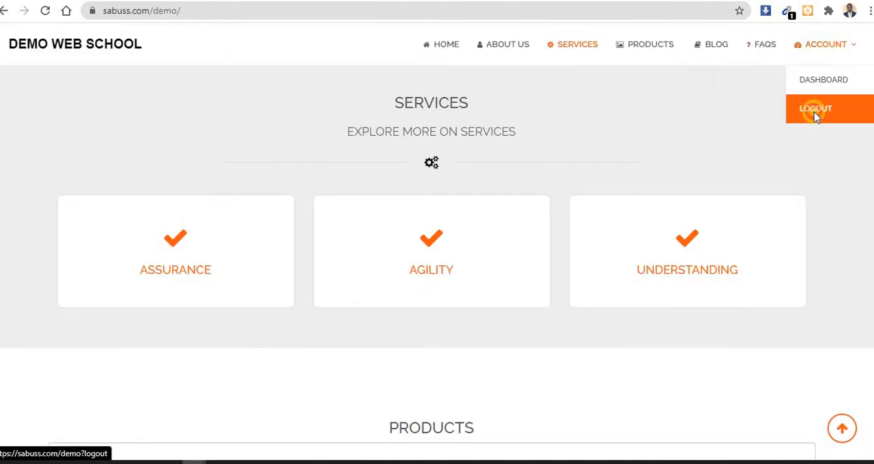
left_click(816, 109)
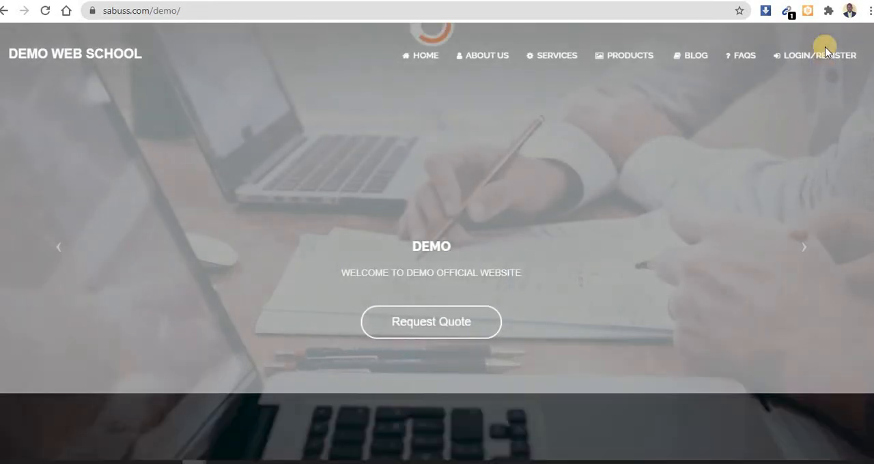
scroll("down", 3)
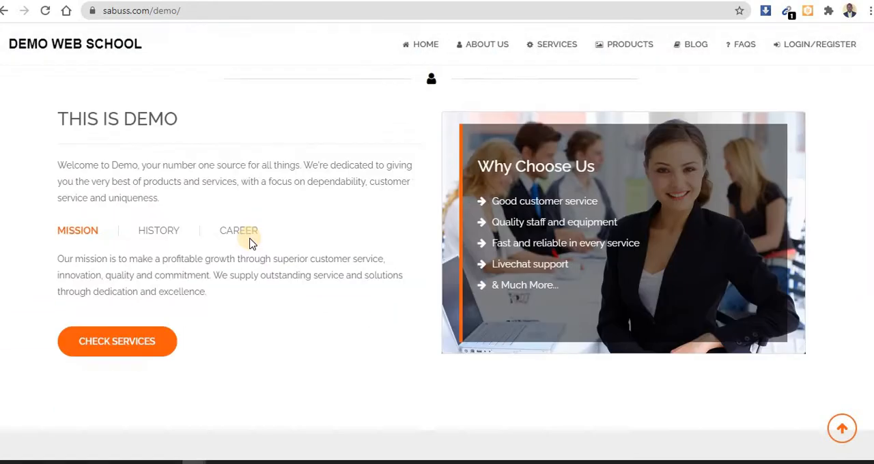
left_click(628, 45)
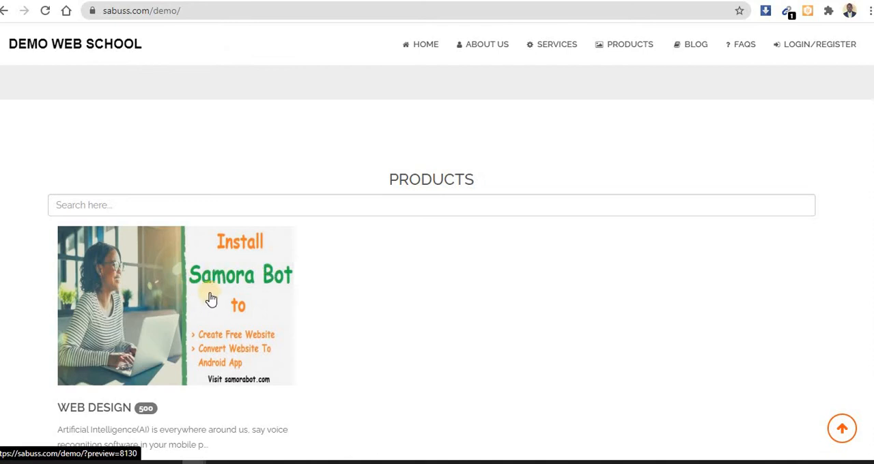
left_click(85, 397)
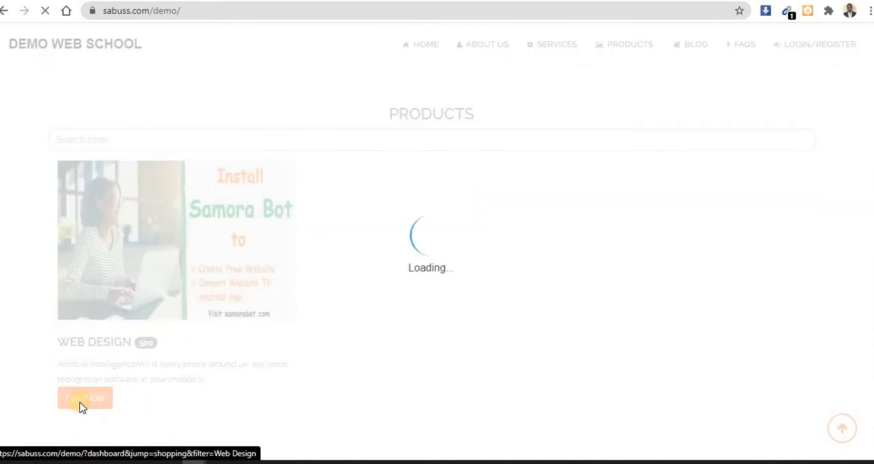
left_click(84, 398)
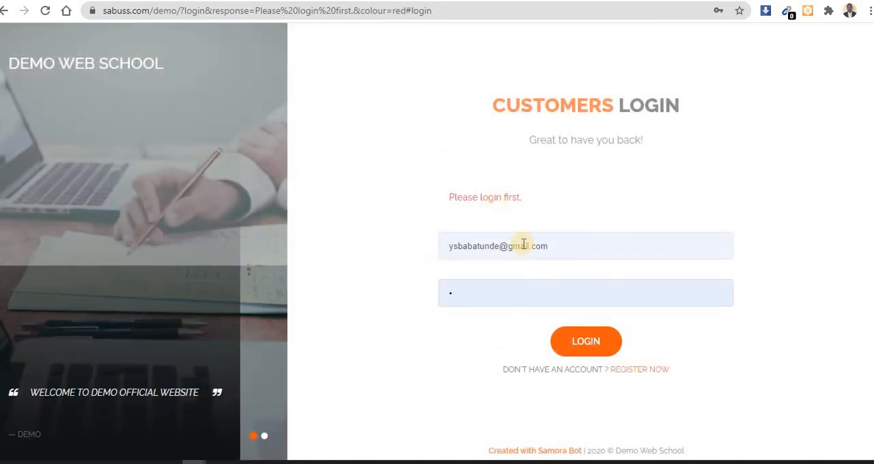
- Log in as customer, open Go Shopping, and add Web Design to the cart
left_click(585, 341)
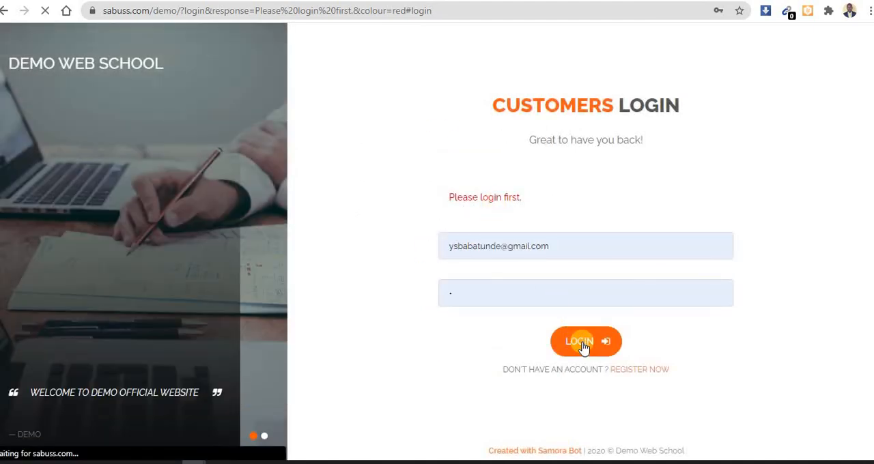
left_click(585, 341)
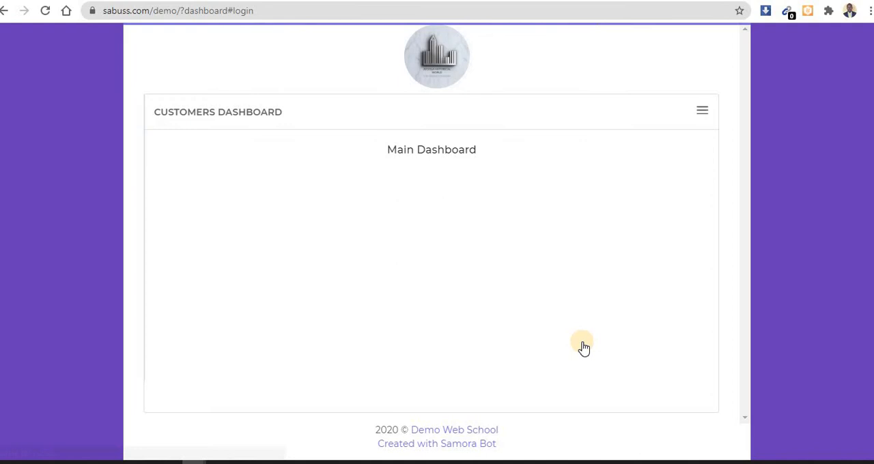
left_click(702, 110)
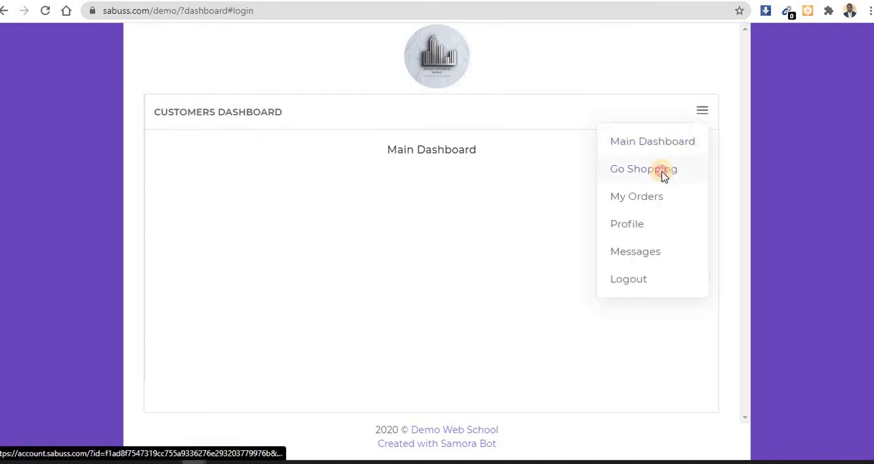
left_click(643, 168)
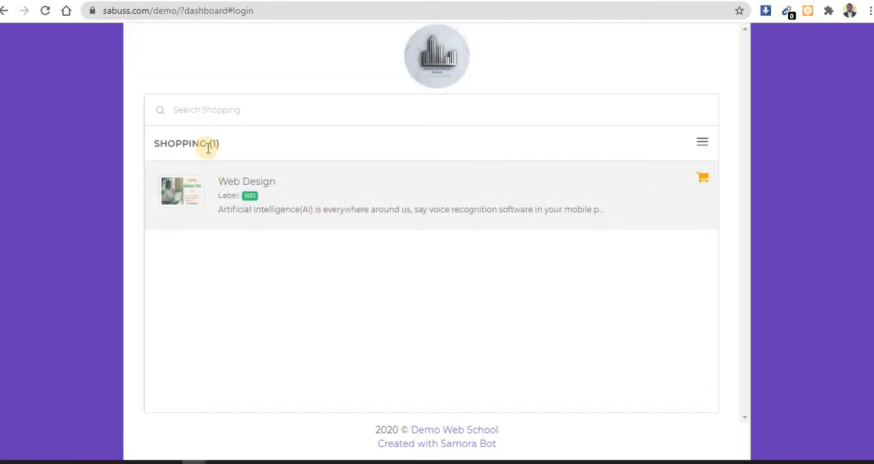
left_click(702, 178)
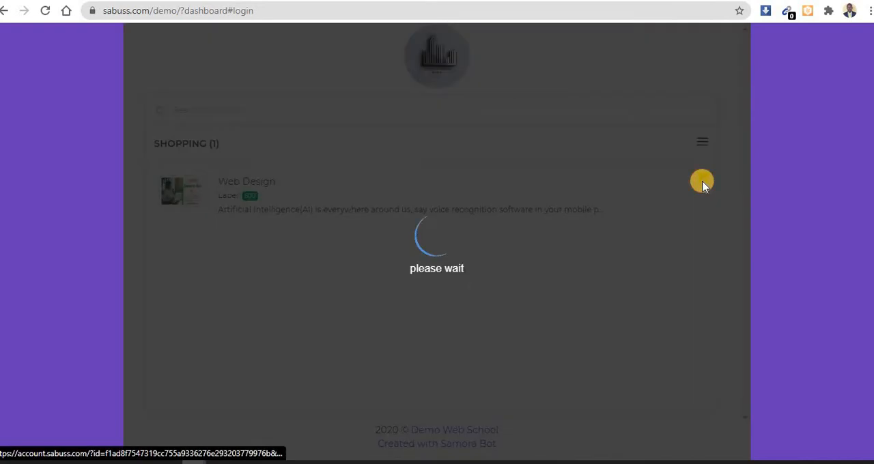
- Open the Web Design checkout and select its Pay On Delivery payment type
left_click(702, 181)
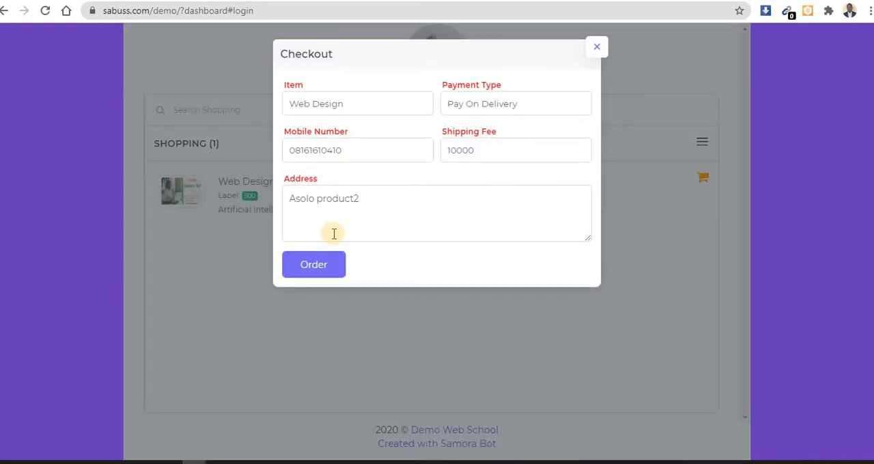
left_click(515, 103)
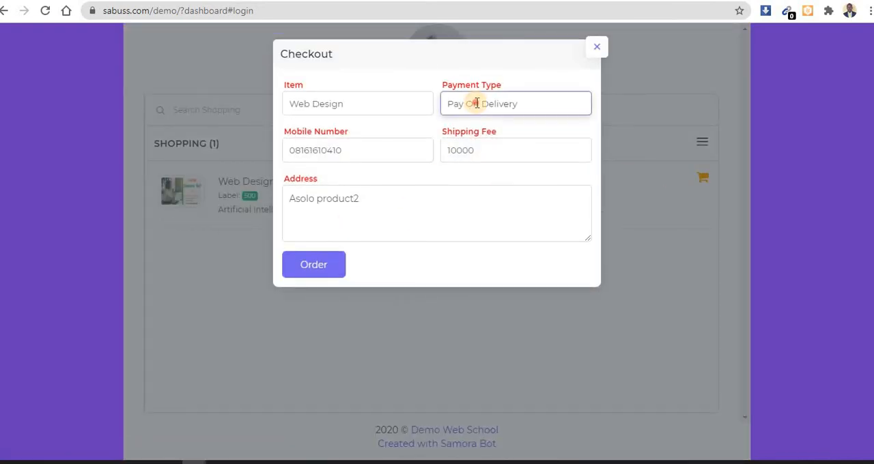
triple_click(515, 103)
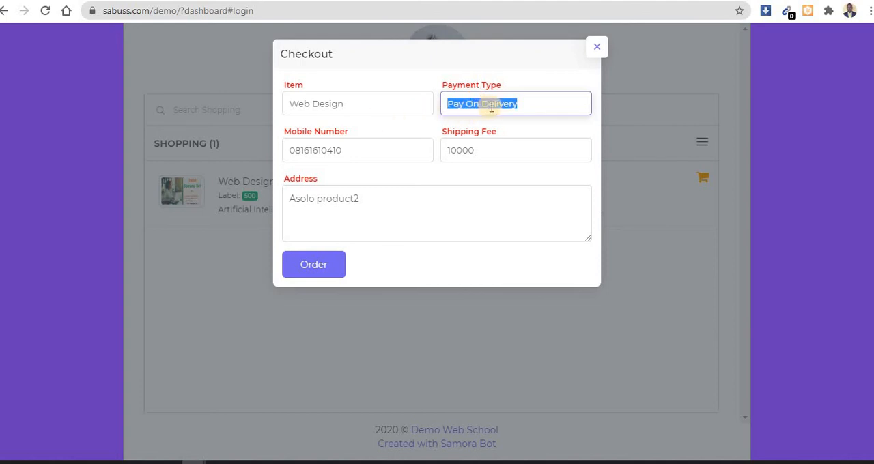
mouse_move(428, 214)
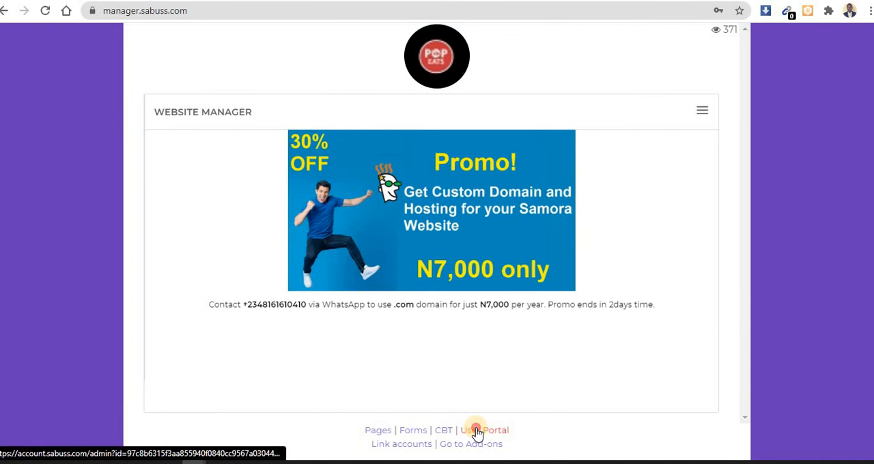
- Open Store Setup from the User Portal menu and edit the Payment Option field
left_click(484, 430)
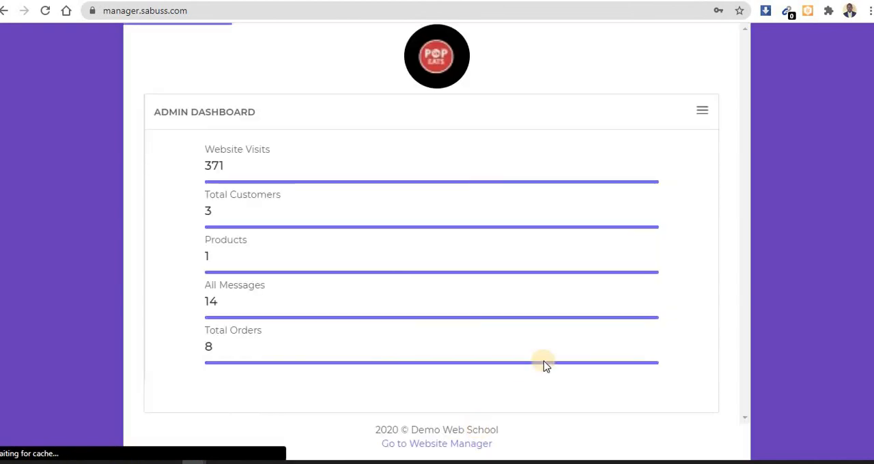
left_click(702, 110)
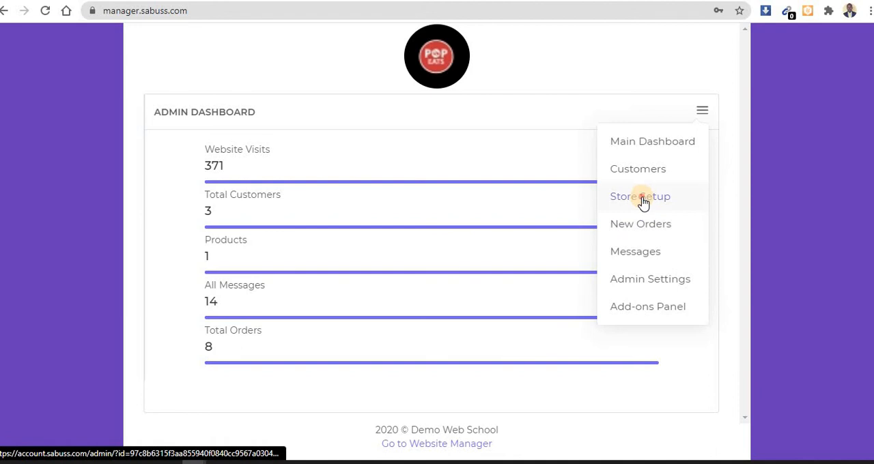
left_click(639, 196)
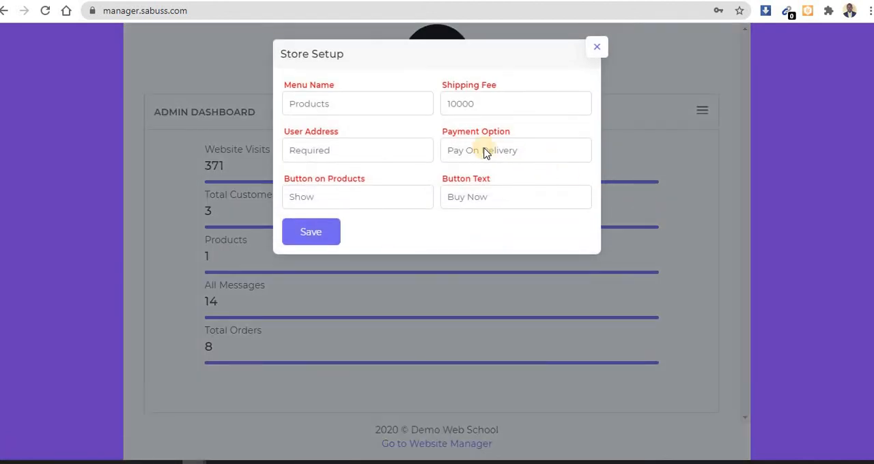
left_click(515, 149)
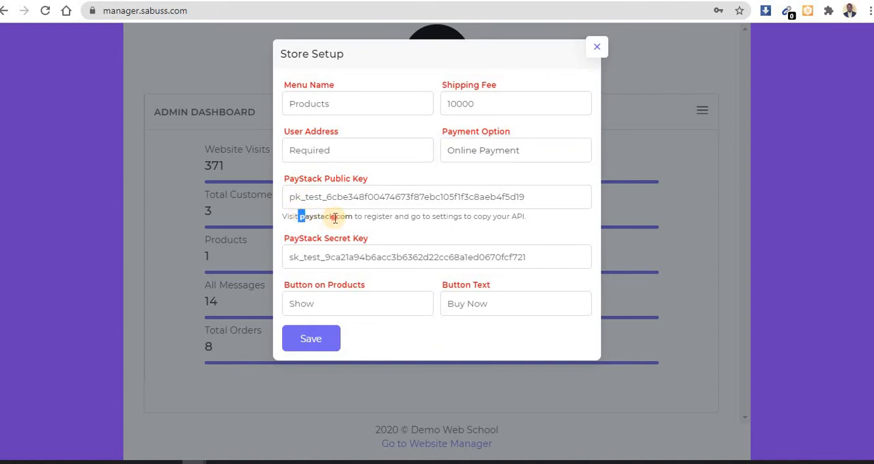
- Visit paystack.com from the PayStack link in Store Setup
right_click(317, 216)
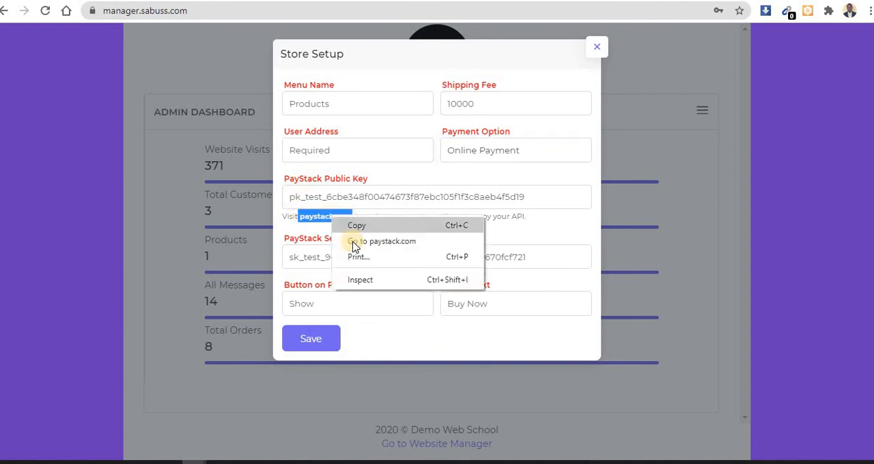
left_click(383, 241)
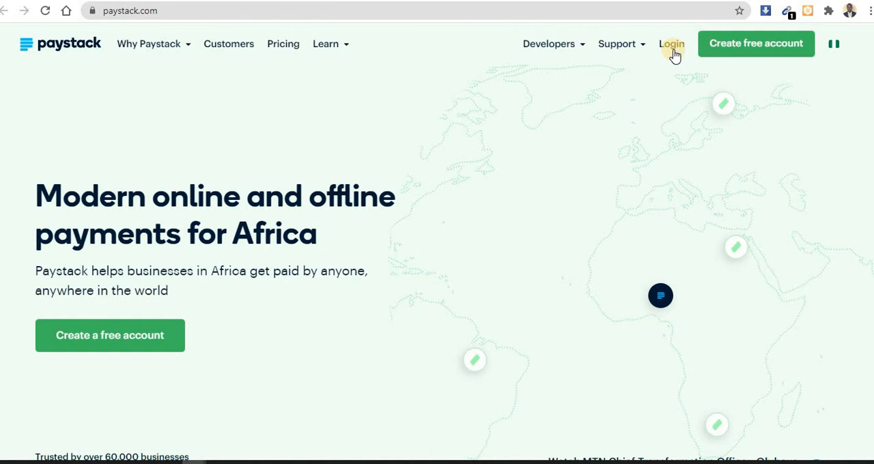
mouse_move(819, 65)
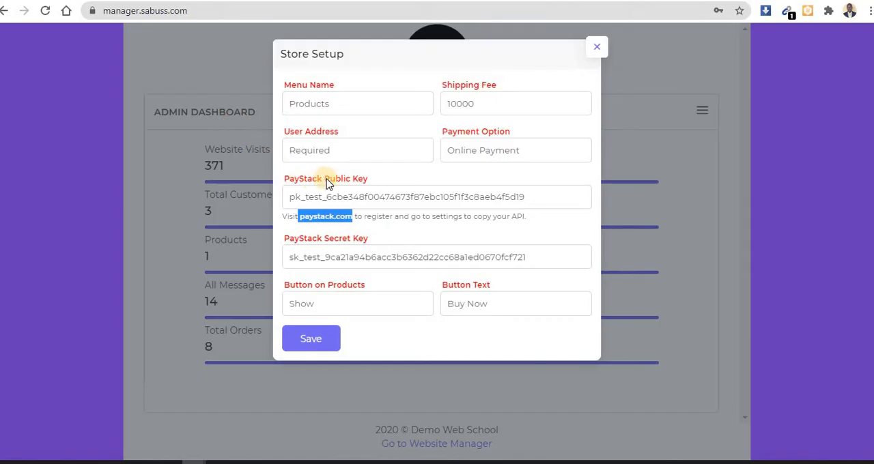
- Verify the PayStack public and secret keys, save Store Setup, and dismiss the success message
left_click(418, 196)
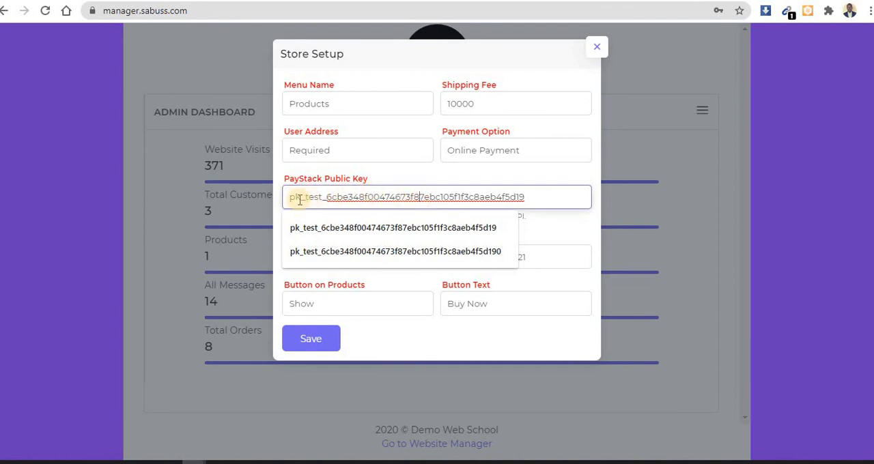
mouse_move(329, 185)
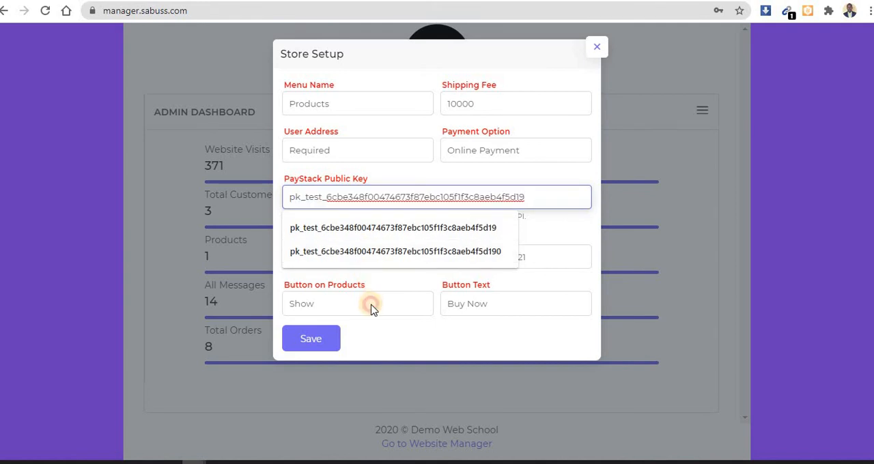
left_click(357, 303)
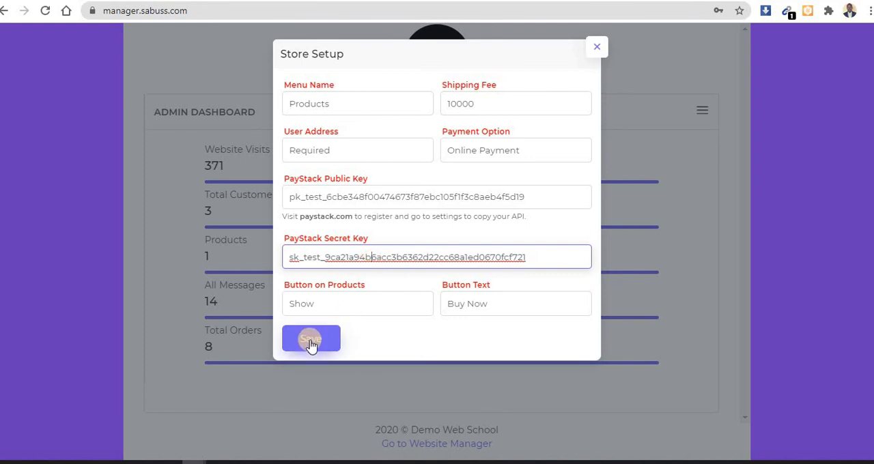
left_click(310, 339)
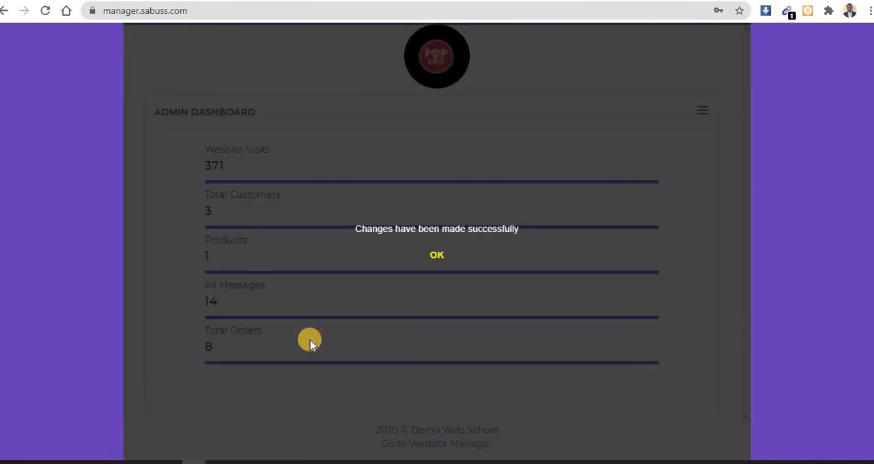
left_click(436, 254)
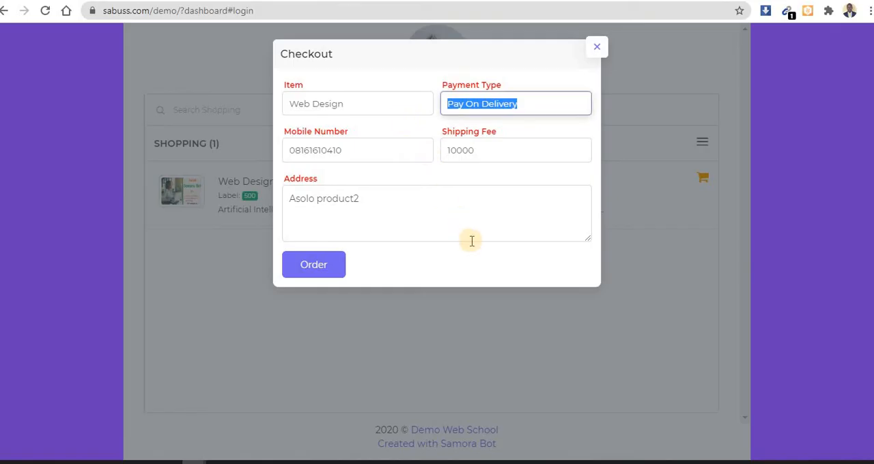
- Reload the shop, order Web Design, and close the NGN 500 Paystack test popup
left_click(313, 264)
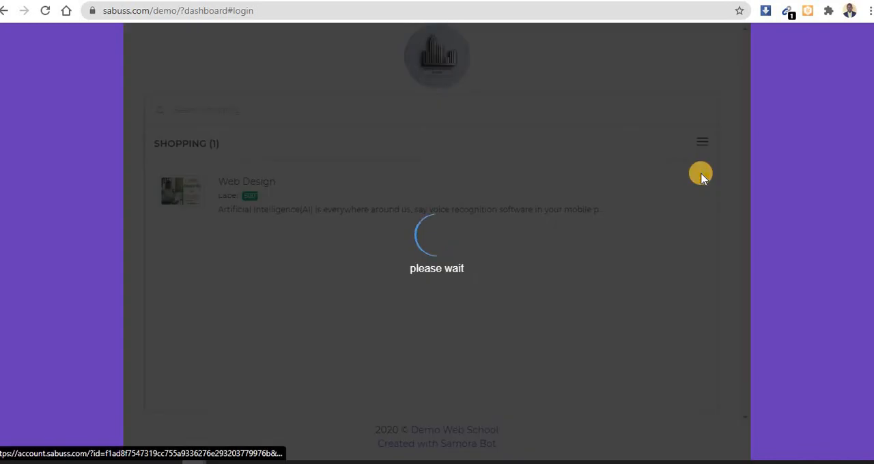
left_click(702, 173)
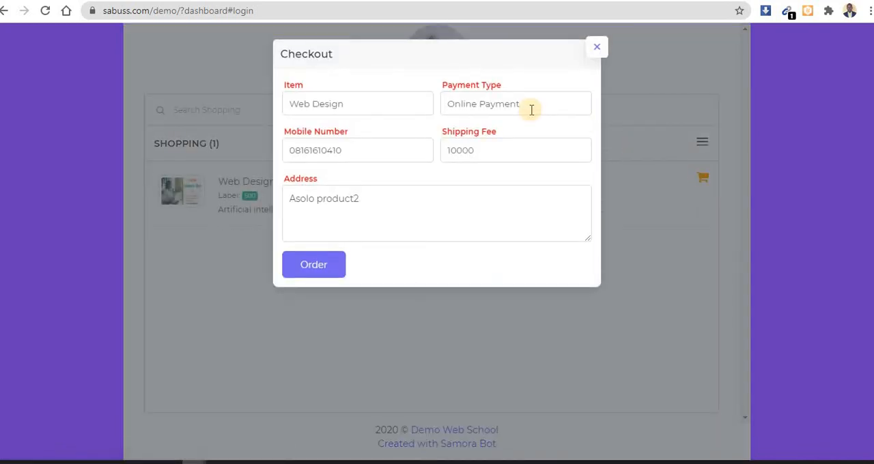
mouse_move(452, 167)
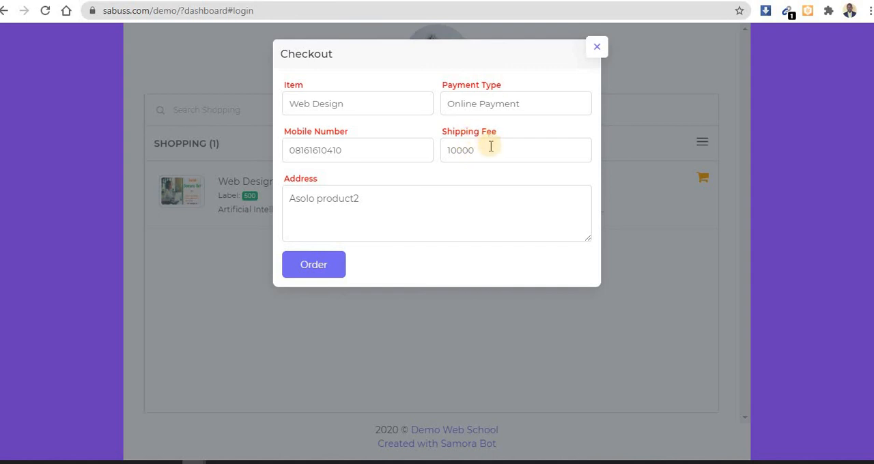
left_click(313, 264)
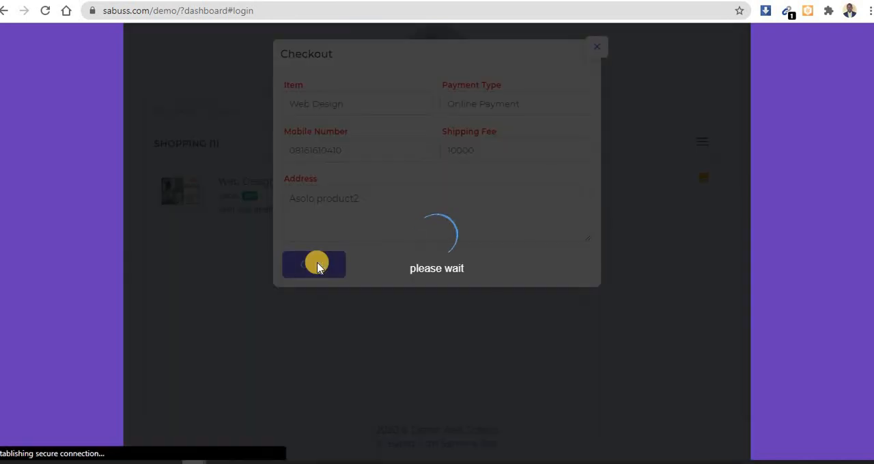
left_click(313, 264)
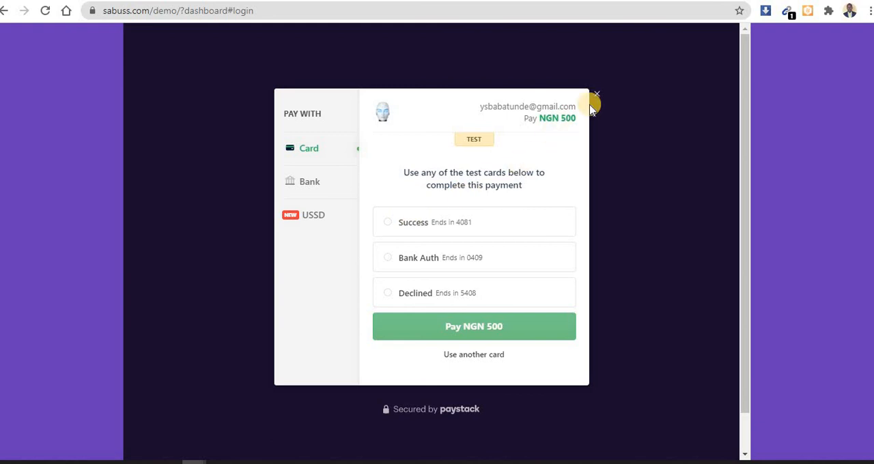
left_click(595, 94)
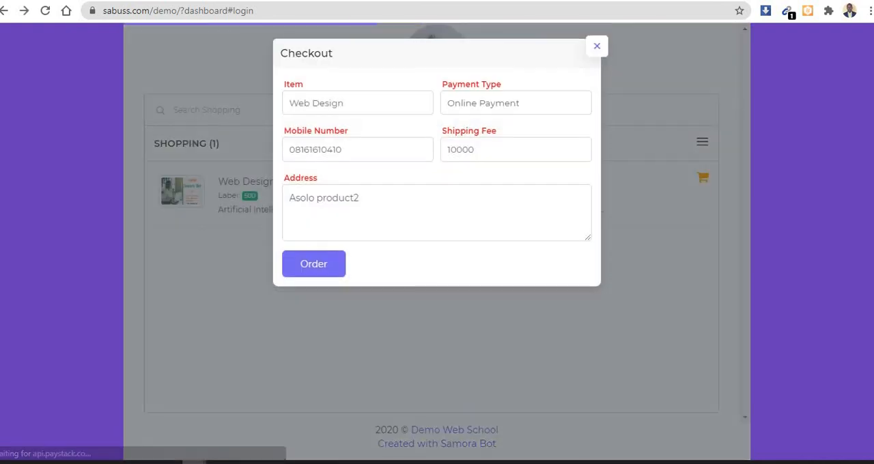
- Browse the admin dashboard sections menu, then open the Website Manager sections list
left_click(313, 263)
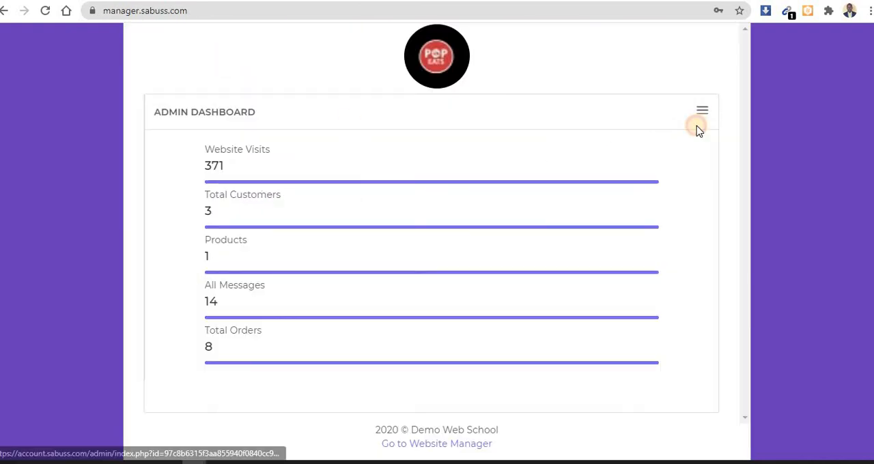
left_click(702, 110)
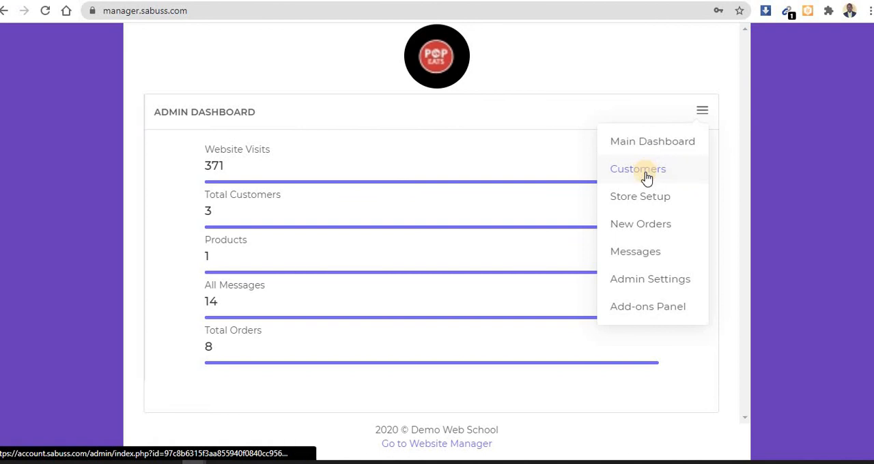
mouse_move(639, 224)
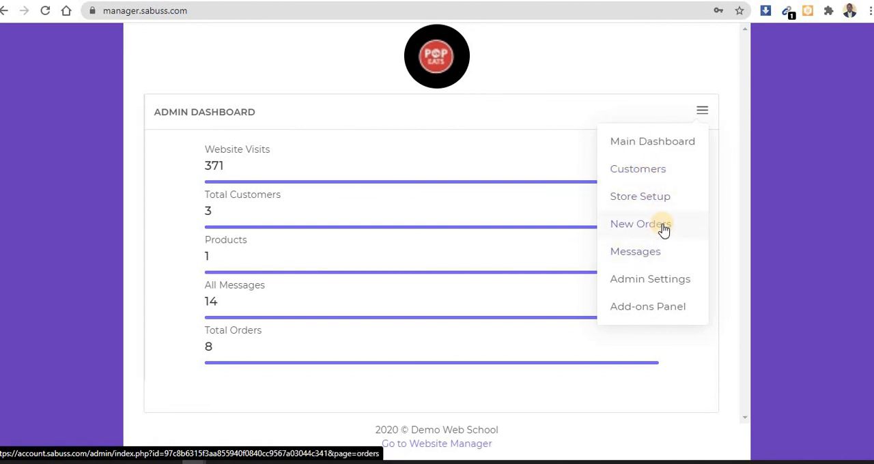
mouse_move(647, 306)
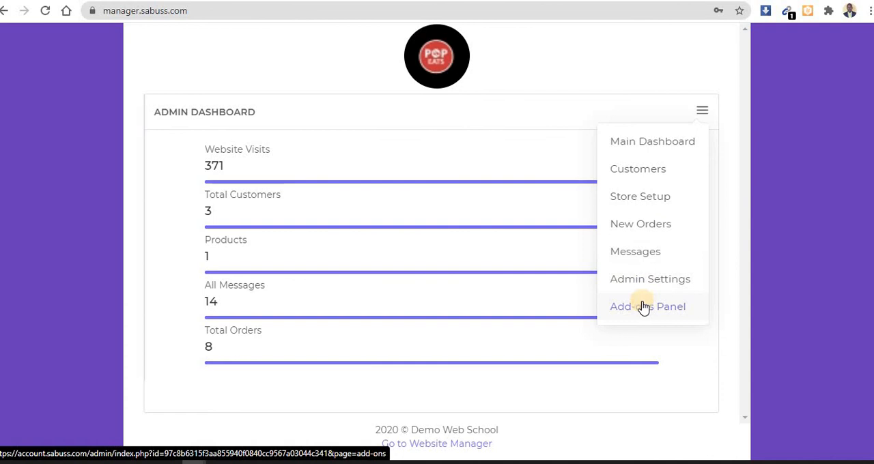
mouse_move(634, 252)
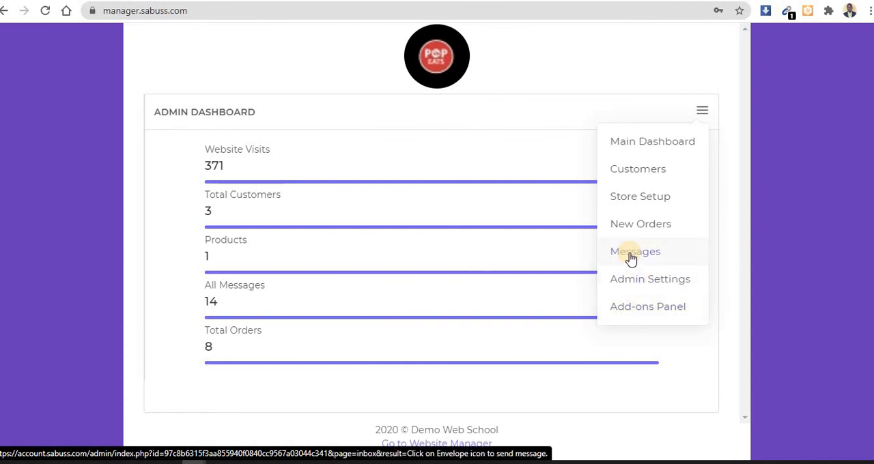
mouse_move(538, 251)
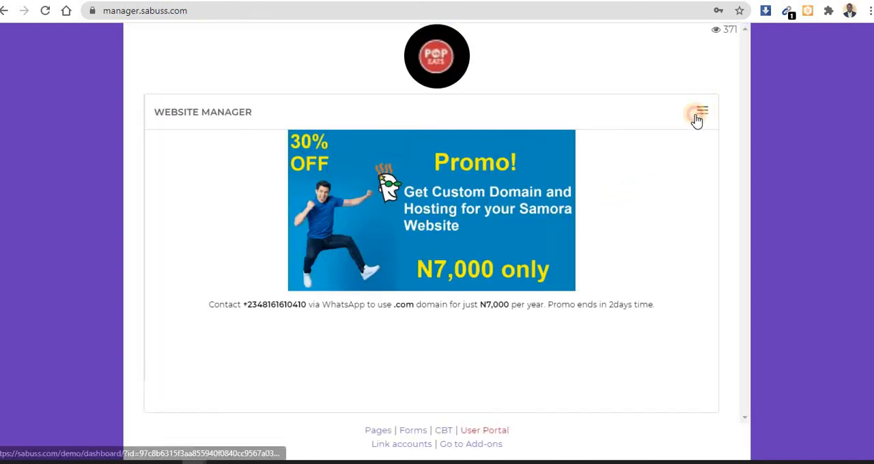
left_click(701, 112)
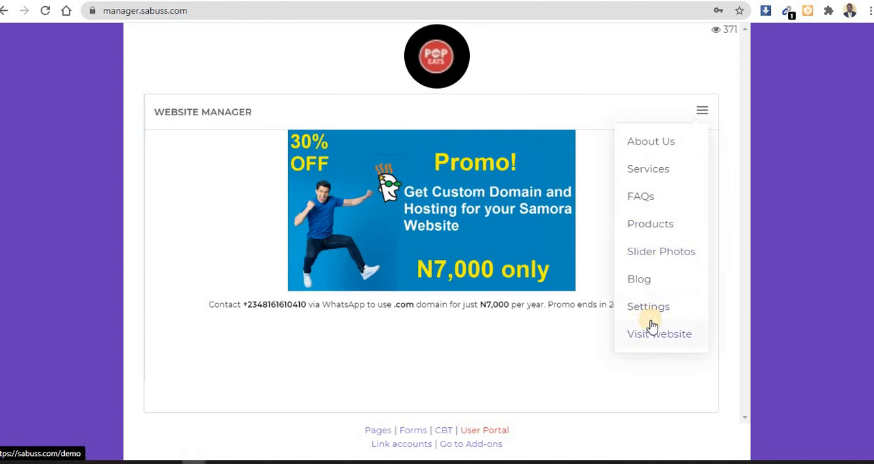